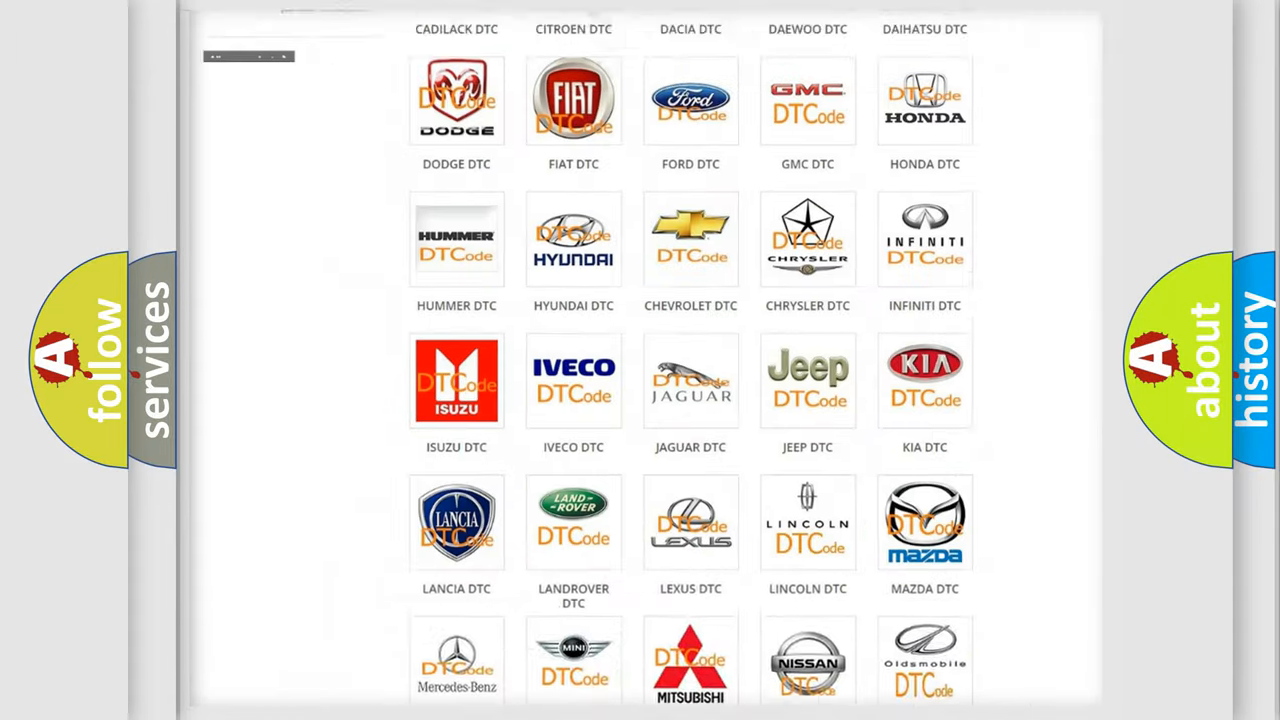
Open the ALFA ROMEO DTC list and scroll through its code subcategories.
scroll("up", 3)
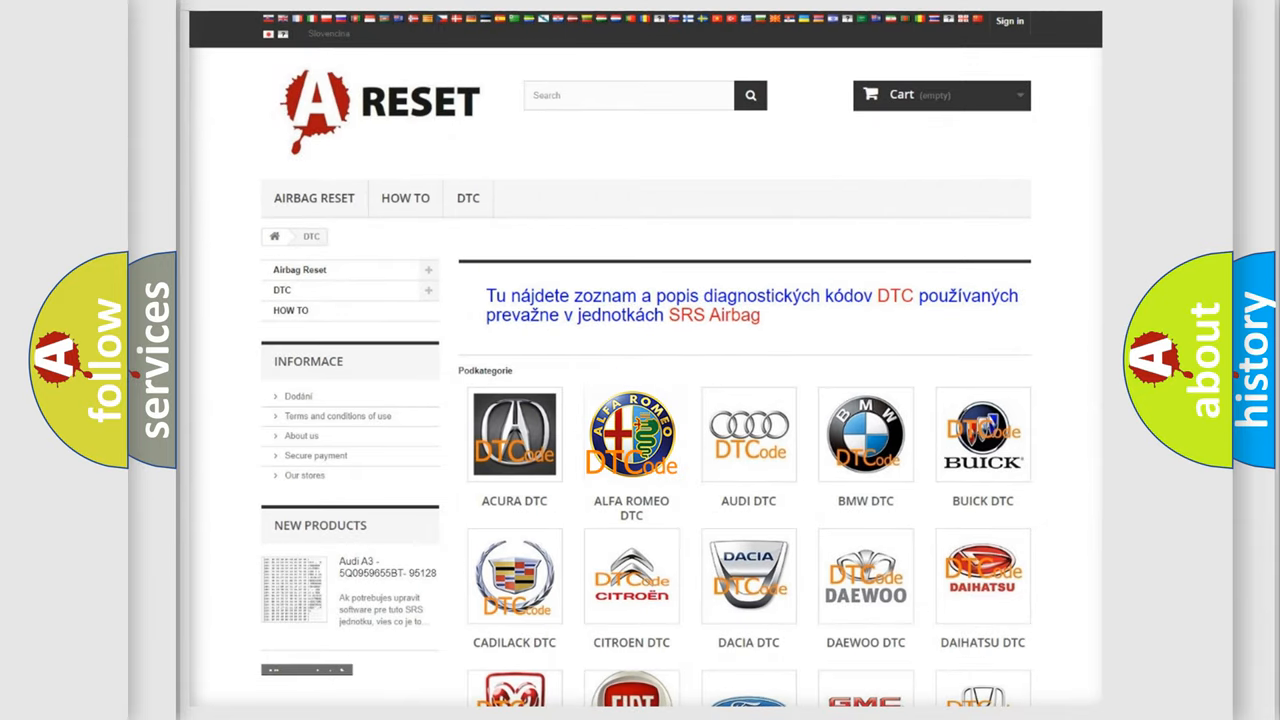
left_click(631, 434)
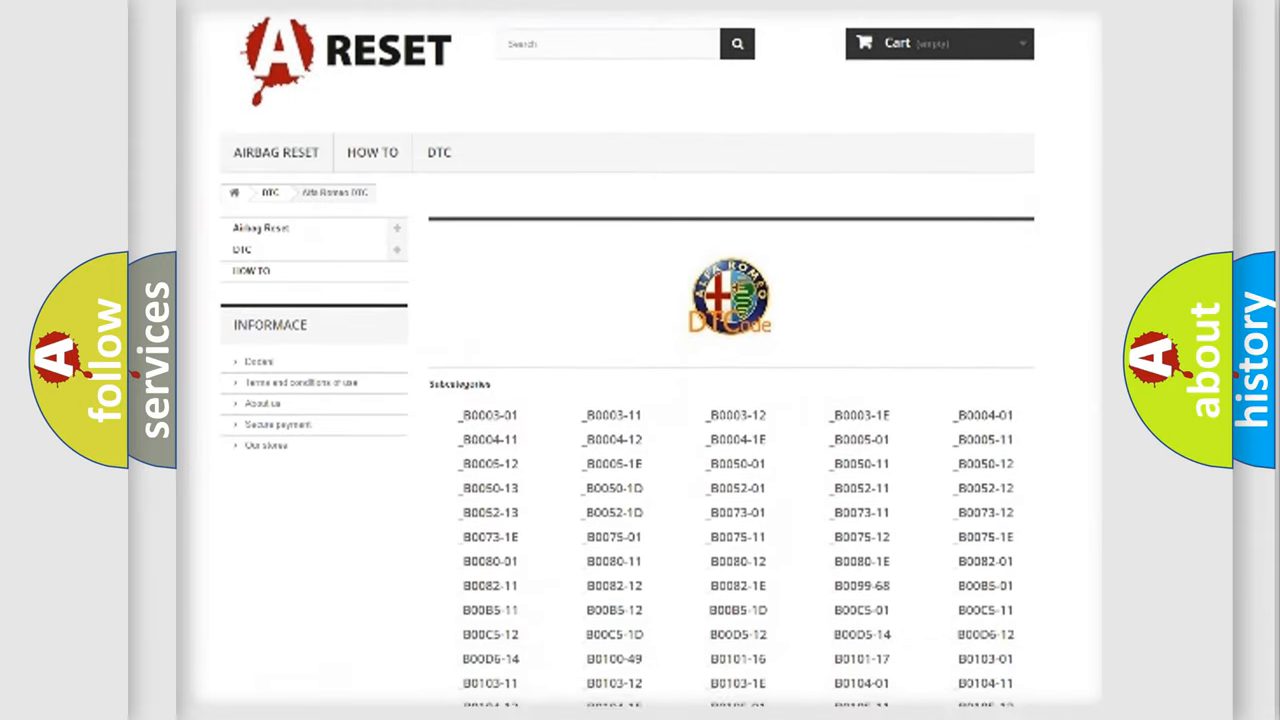
scroll("down", 3)
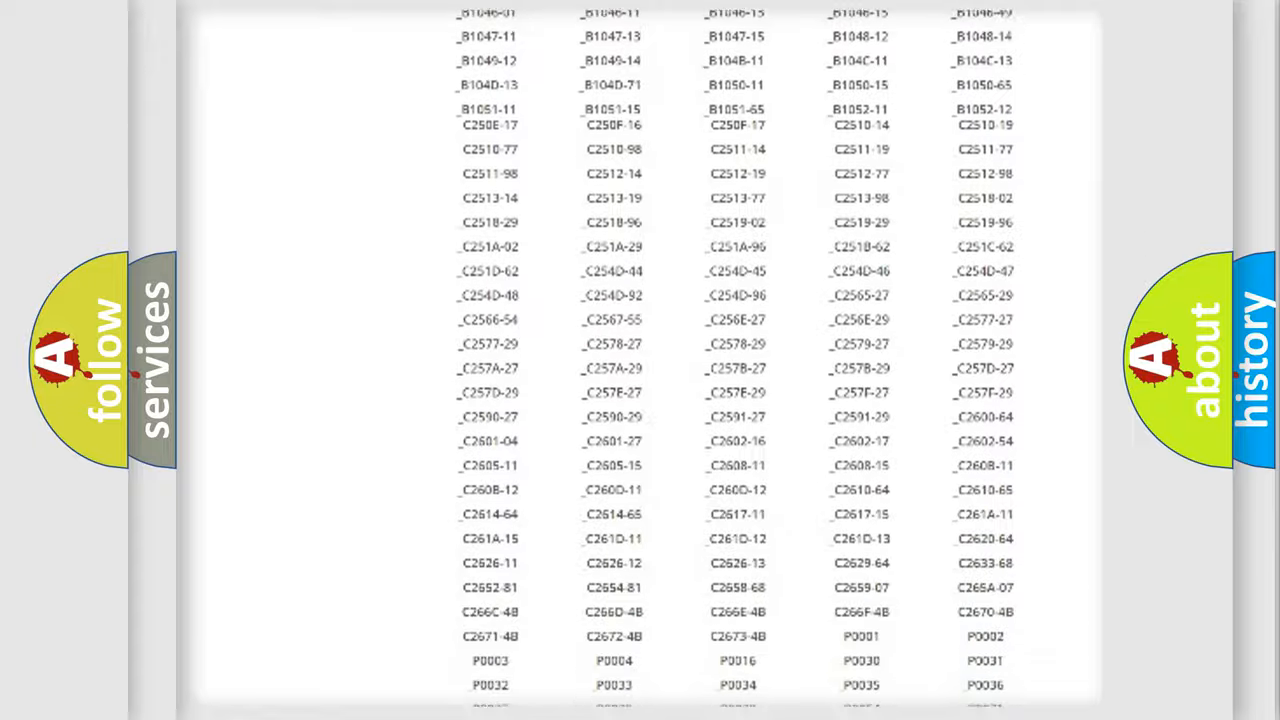
scroll("up", 3)
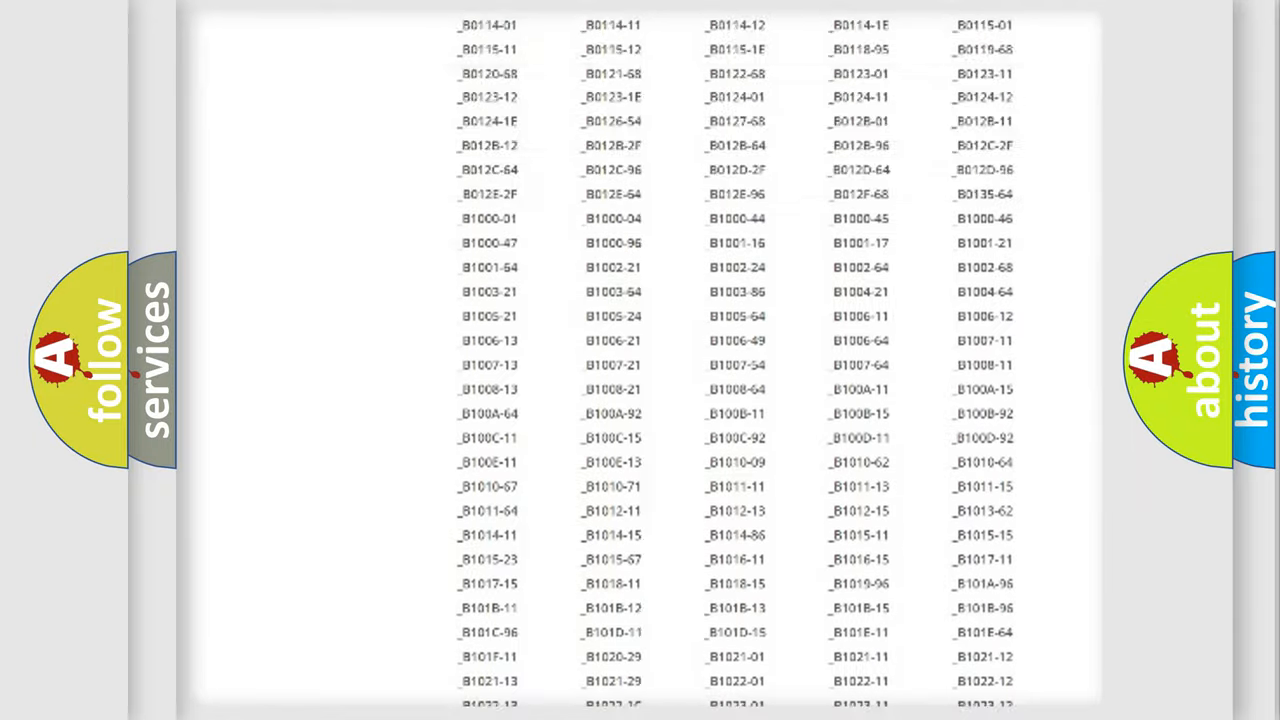
scroll("up", 3)
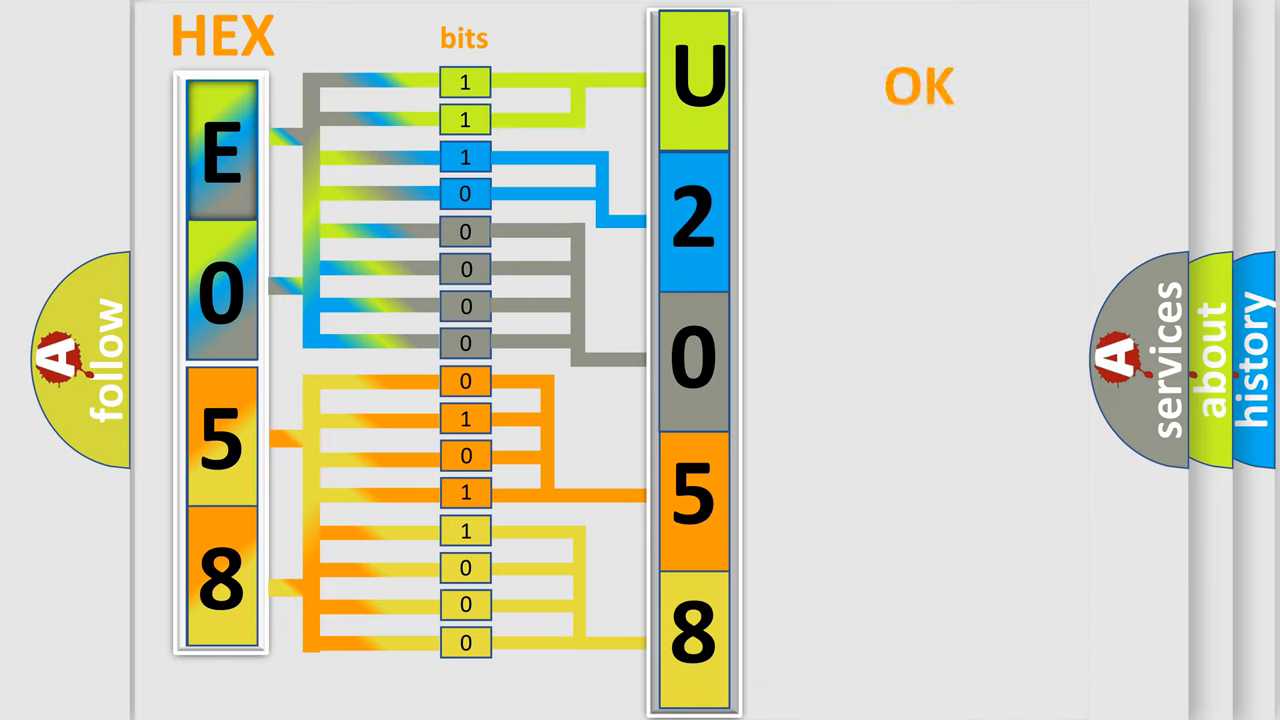
Advance to the summary slide showing Alfa Romeo fault code U2058:87.
left_click(918, 85)
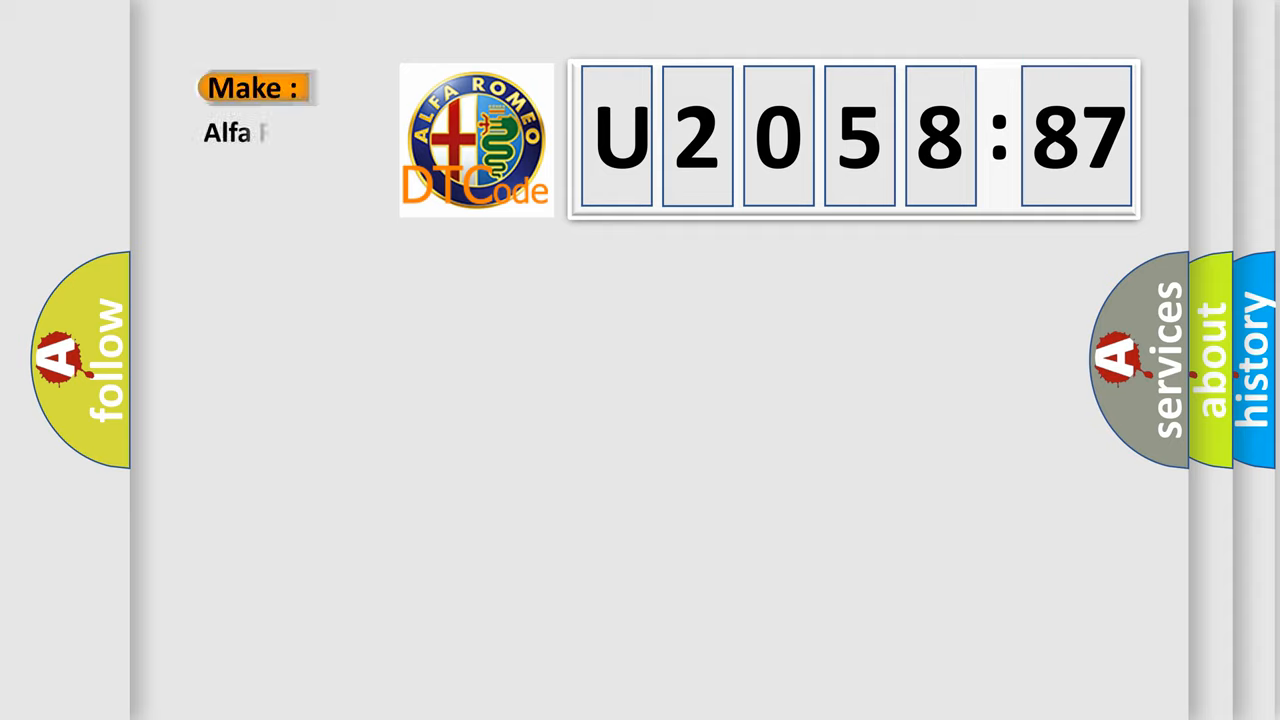